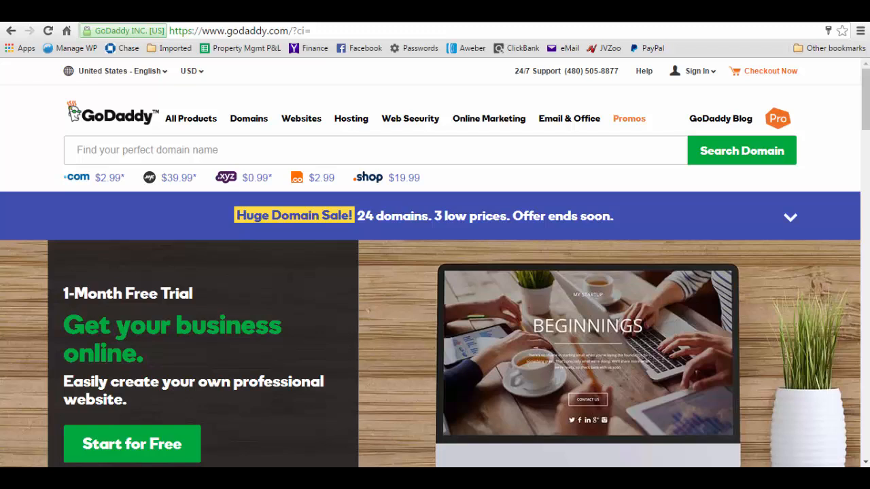
mouse_move(5, 217)
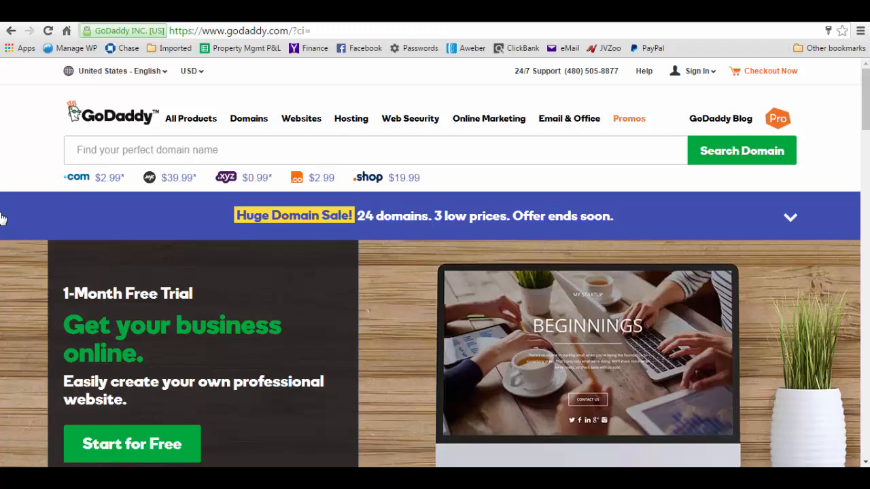
mouse_move(9, 245)
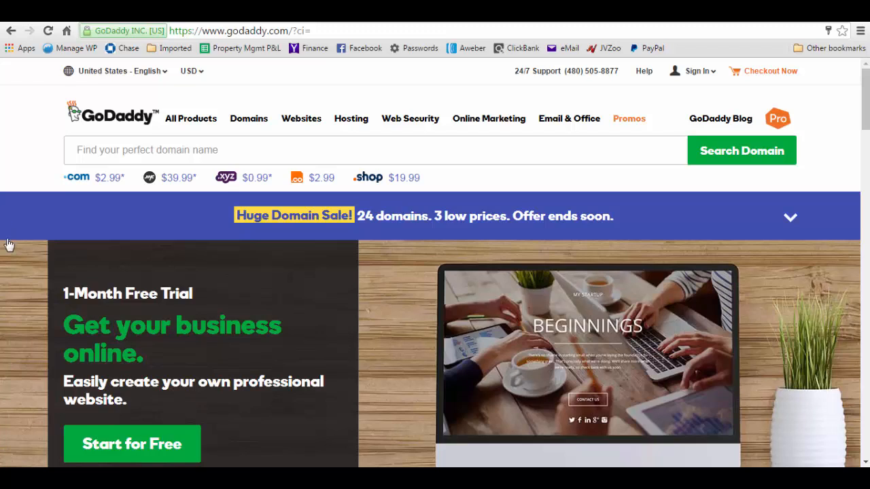
mouse_move(9, 230)
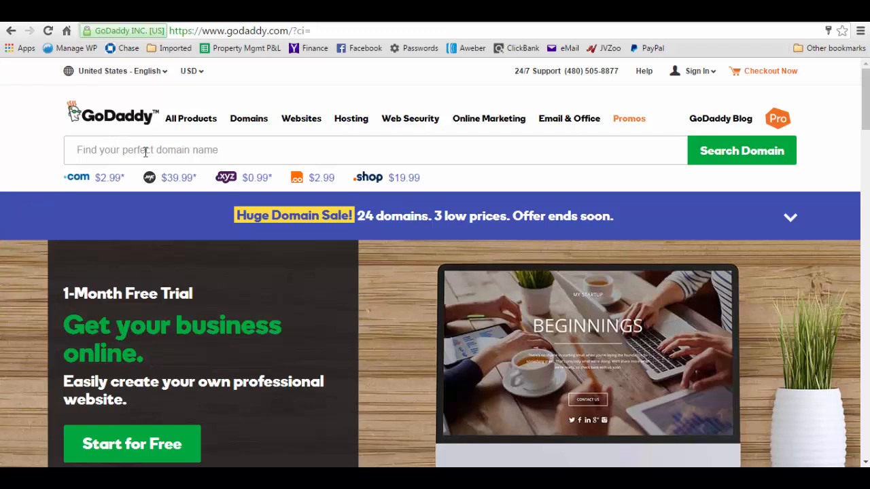
mouse_move(454, 151)
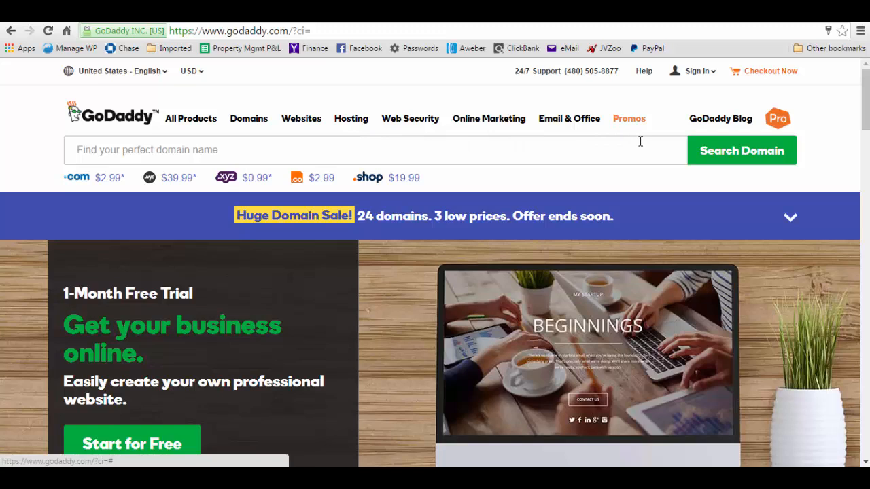
mouse_move(284, 134)
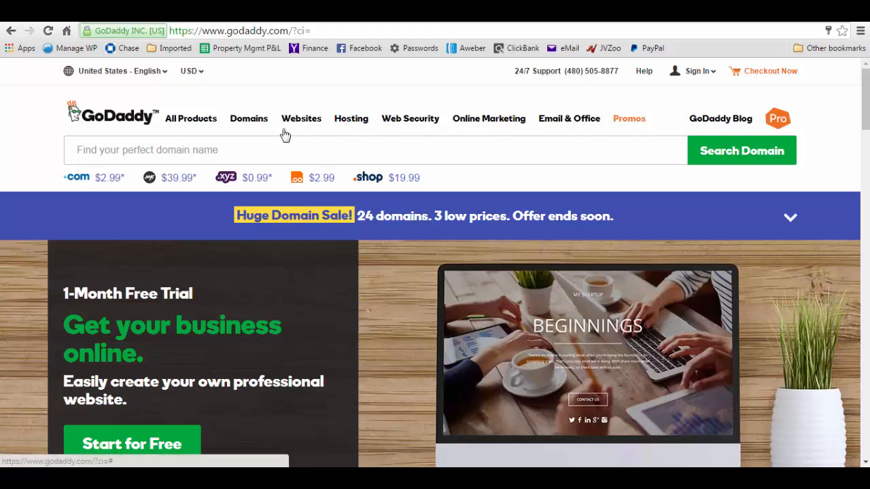
mouse_move(333, 77)
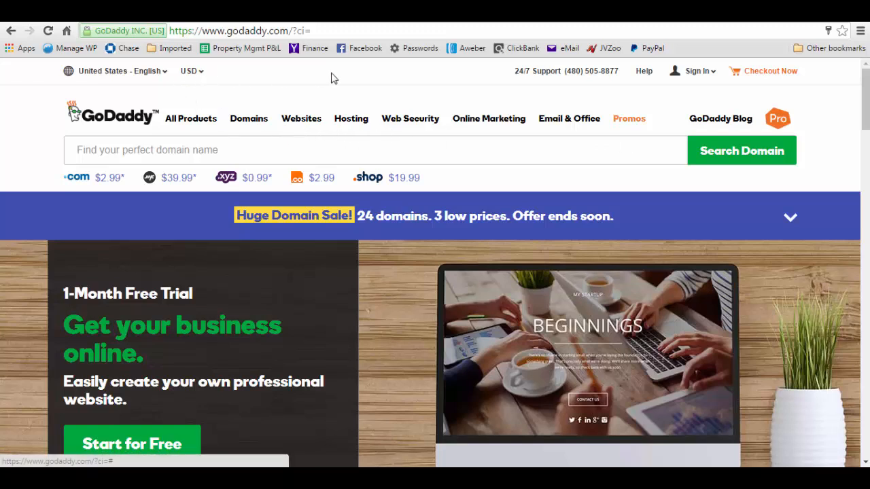
Open GoDaddy's Bulk Domain Search from the Domains menu and tick the .com extension
click(249, 118)
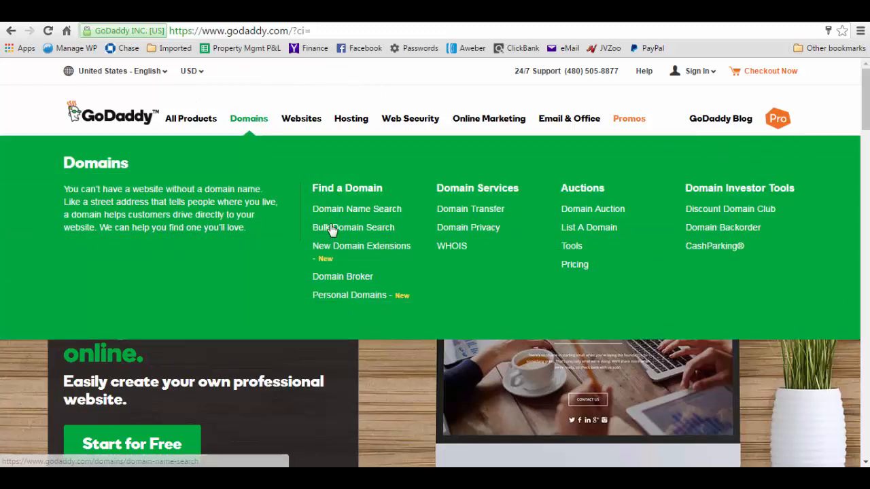
click(353, 227)
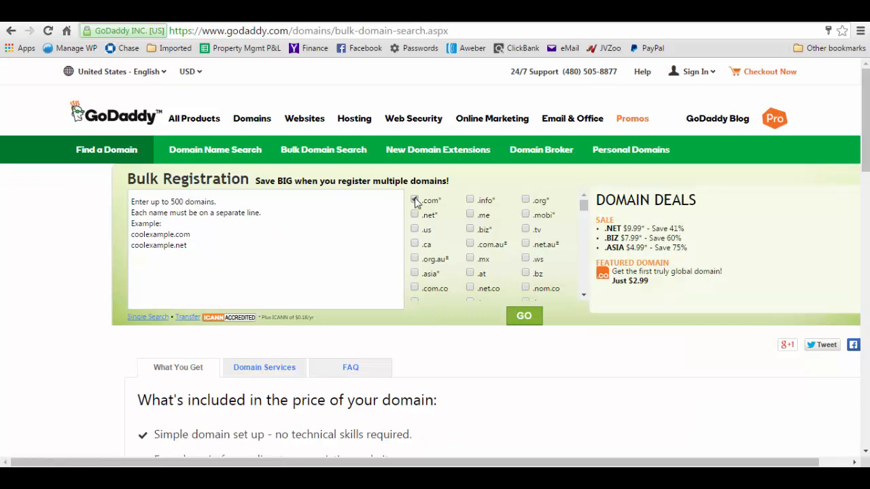
click(414, 199)
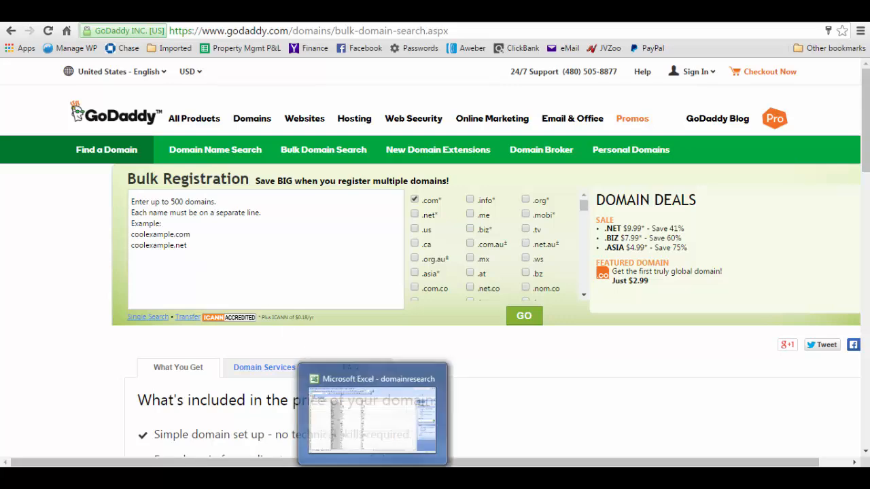
Switch to the domainresearch workbook, review suffixes like club, find, valley and mind, then select A2
click(372, 378)
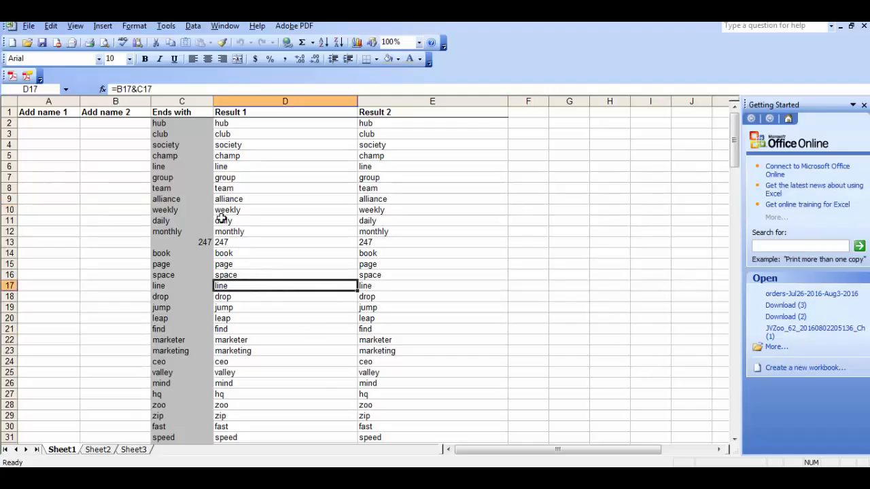
click(181, 134)
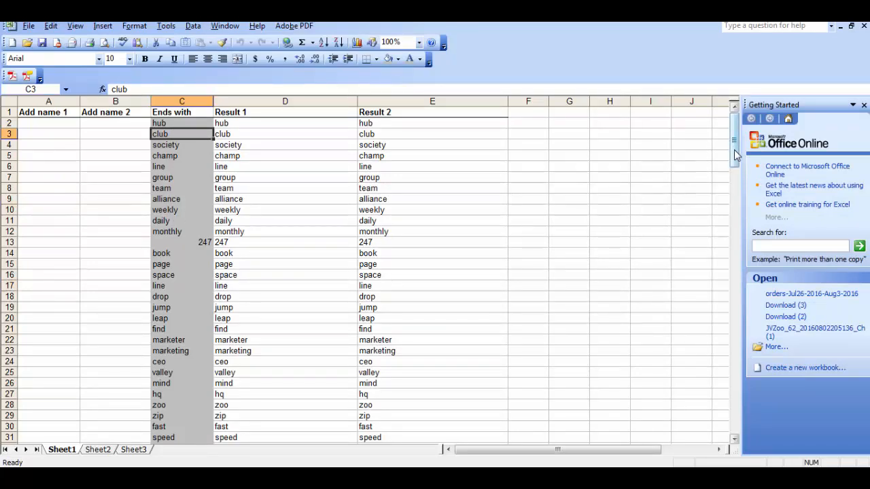
scroll(down, 3)
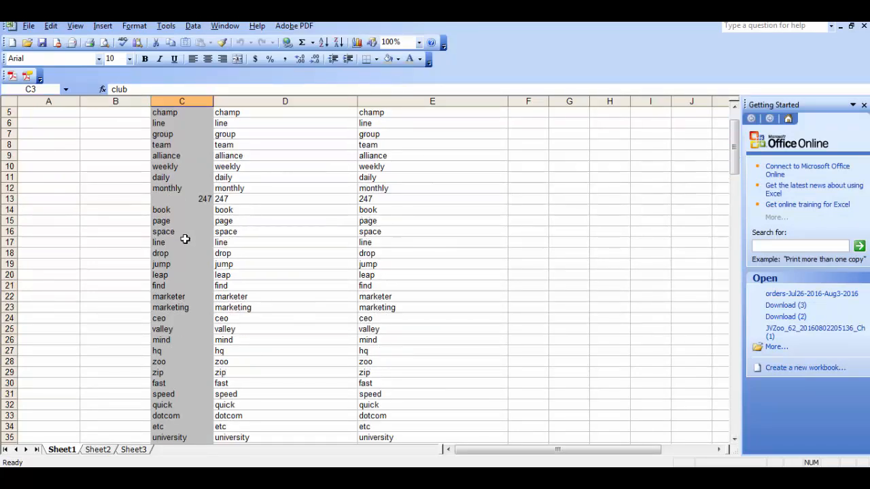
scroll(down, 3)
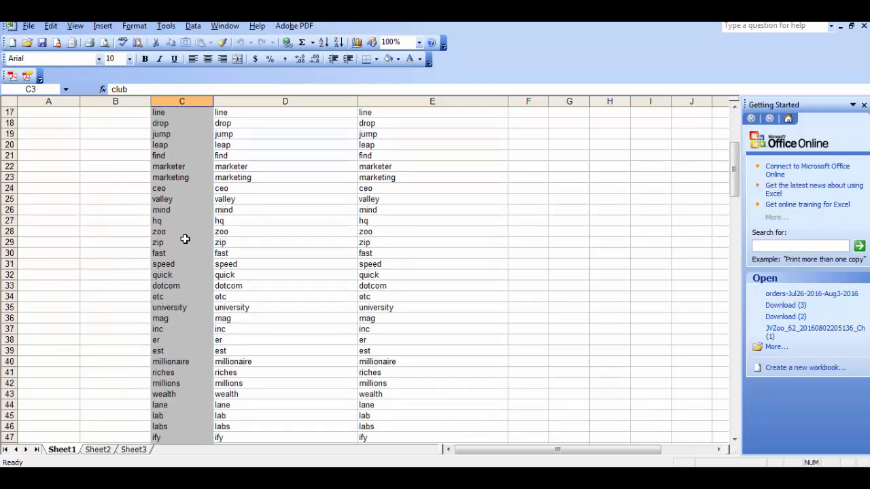
click(181, 155)
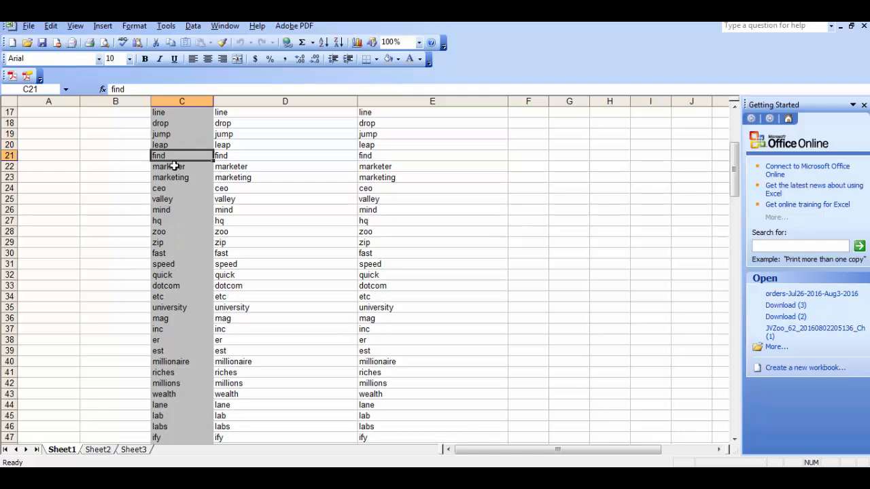
click(181, 199)
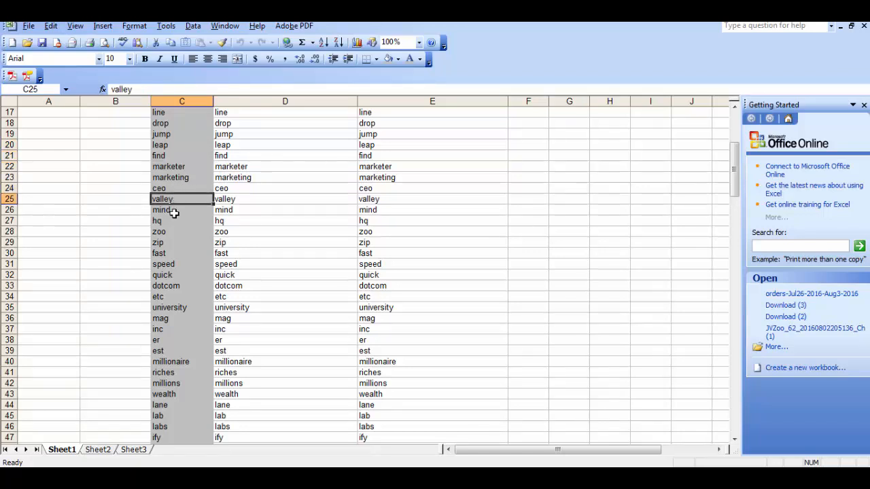
click(173, 210)
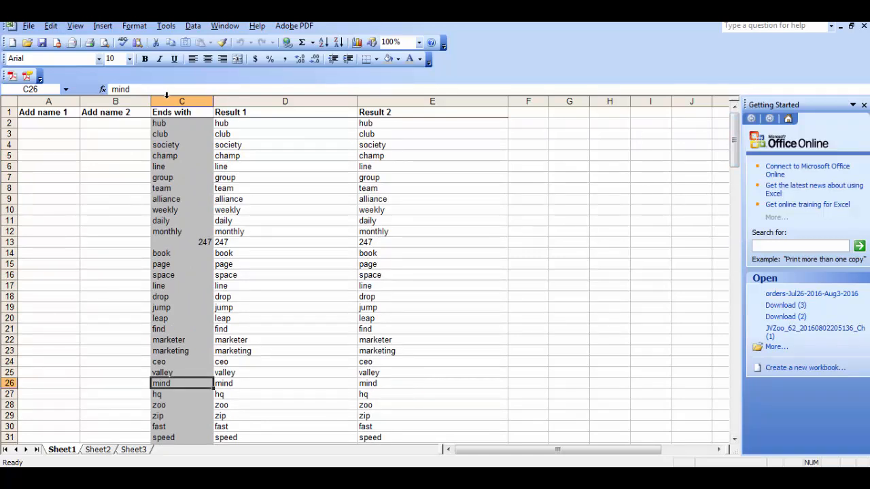
click(48, 123)
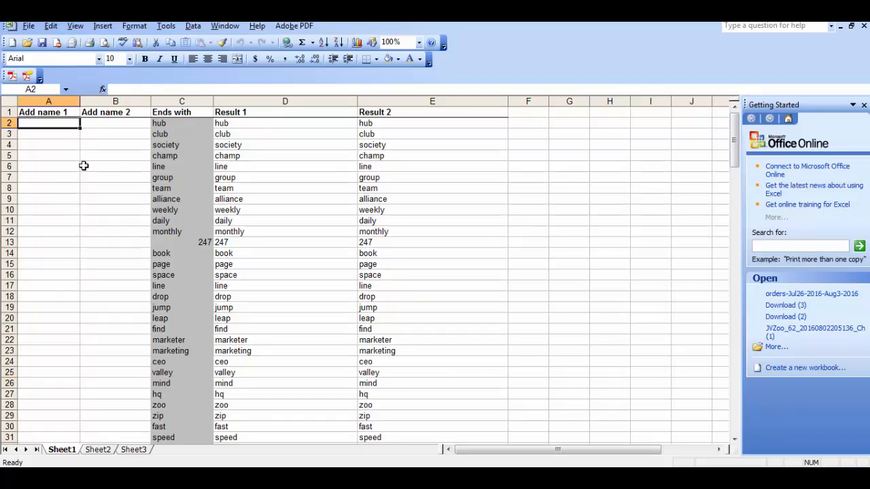
Enter 'marketer' in A2 and 'ads' in B2, producing marketerhub and adshub
text(market)
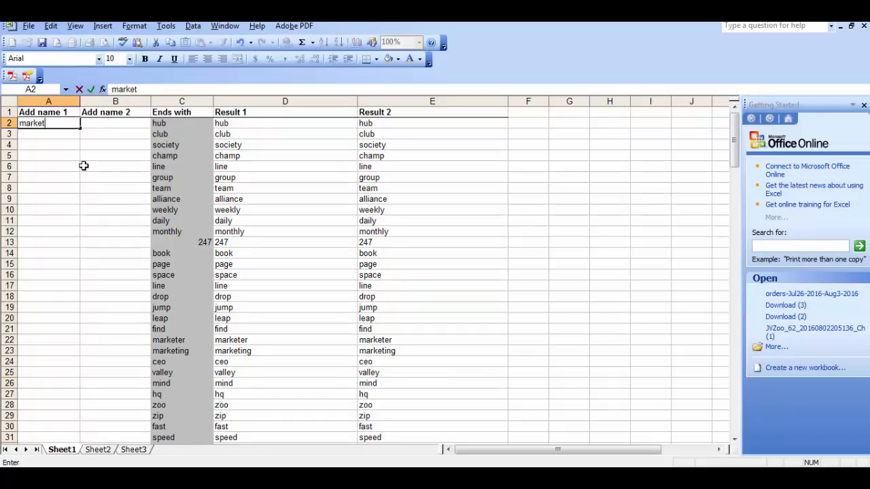
text(er)
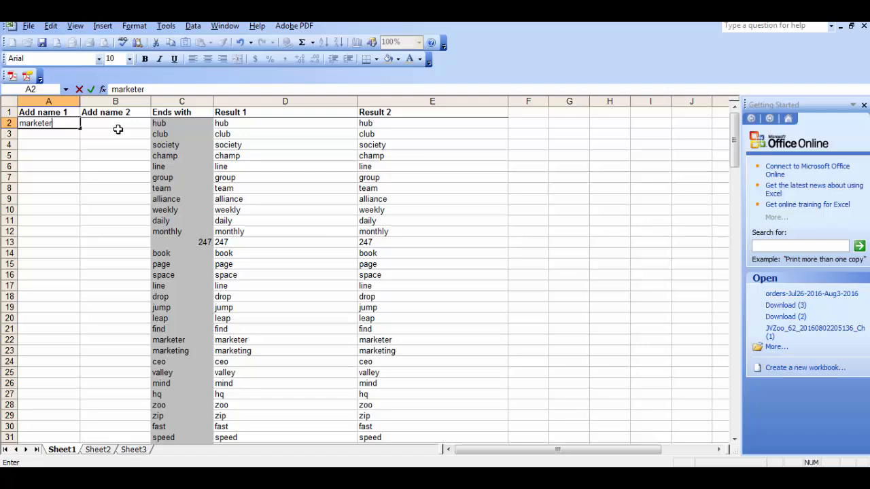
text(ads)
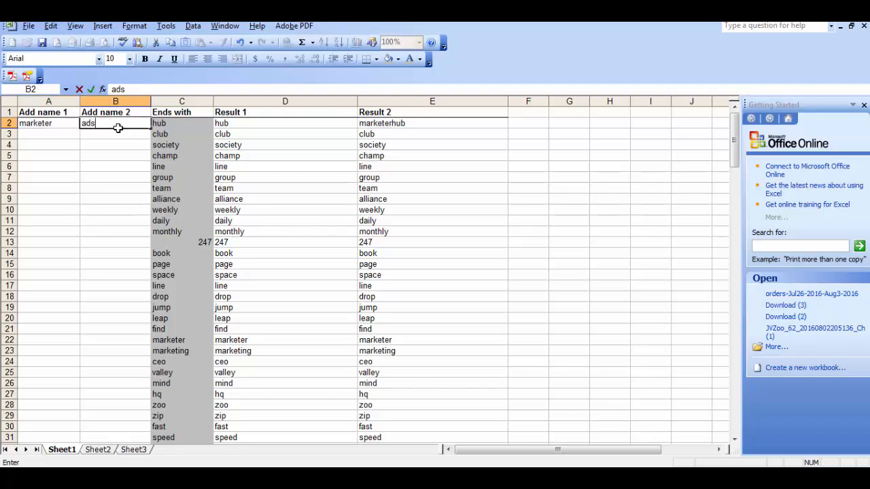
key(Enter)
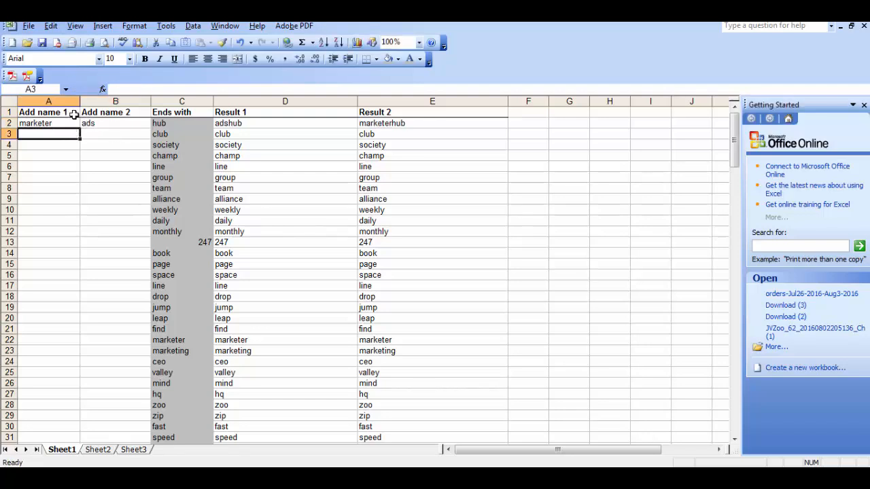
click(41, 123)
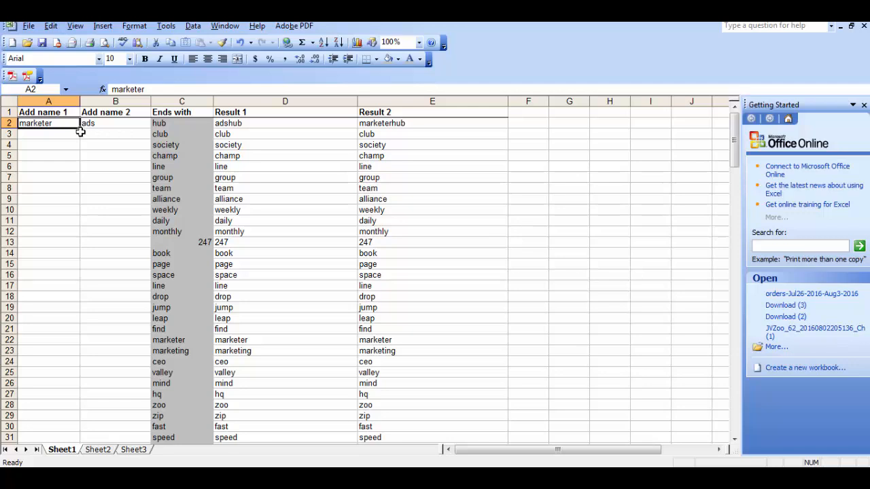
Fill 'marketer' down column A to the last suffix row, giving marketerclub, marketerspeed, etc
drag(79, 129, 101, 149)
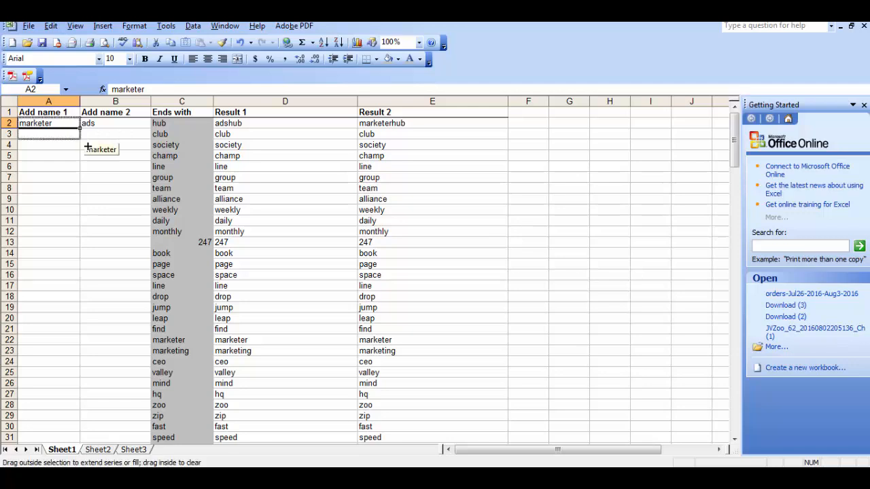
drag(79, 129, 78, 150)
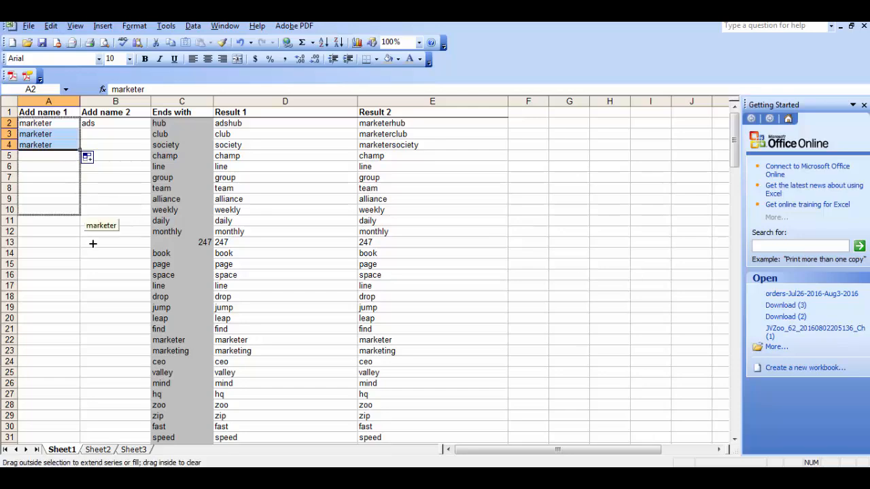
scroll(down, 3)
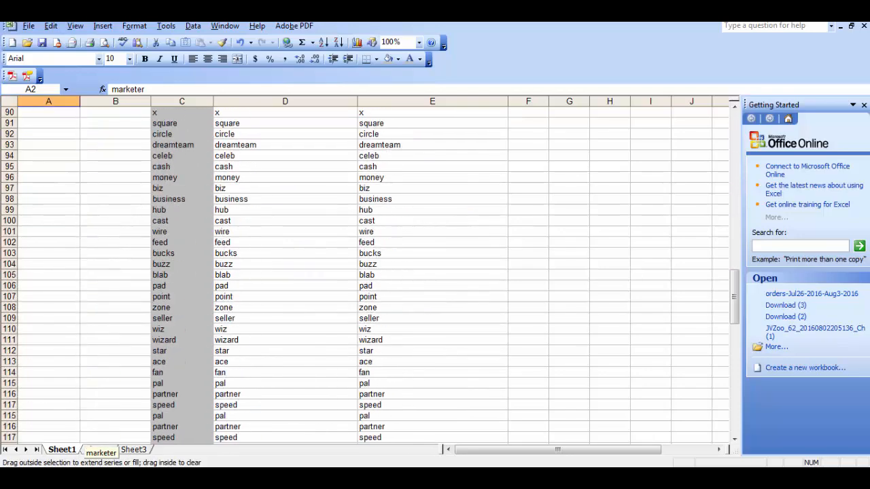
scroll(down, 3)
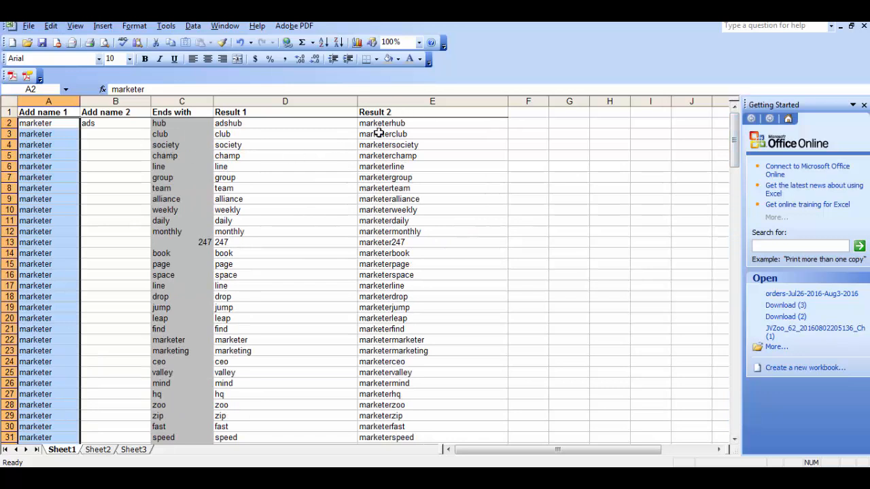
mouse_move(104, 131)
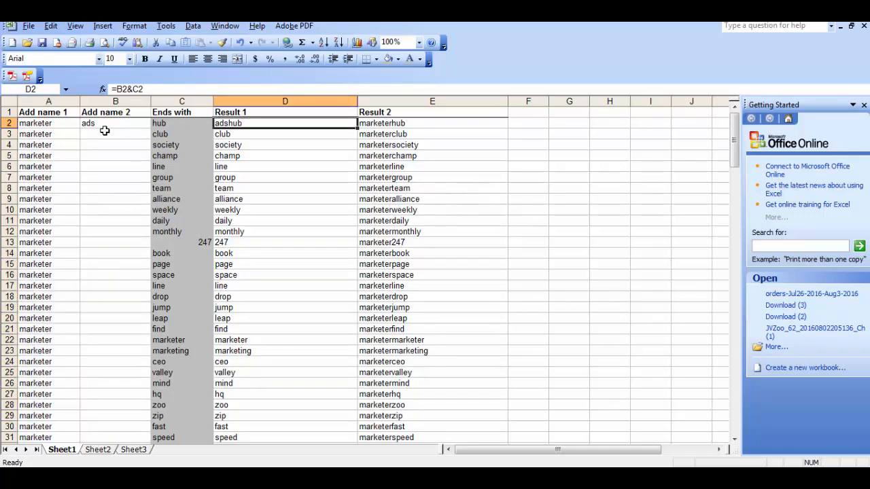
click(114, 134)
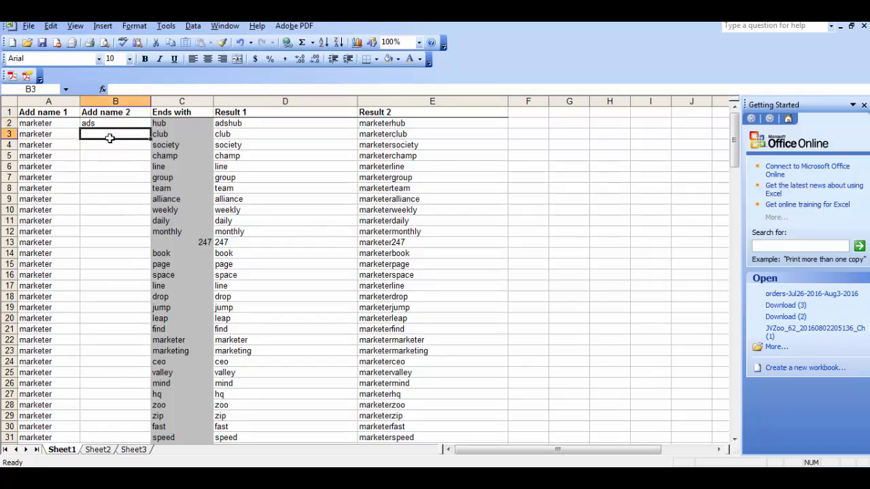
click(114, 123)
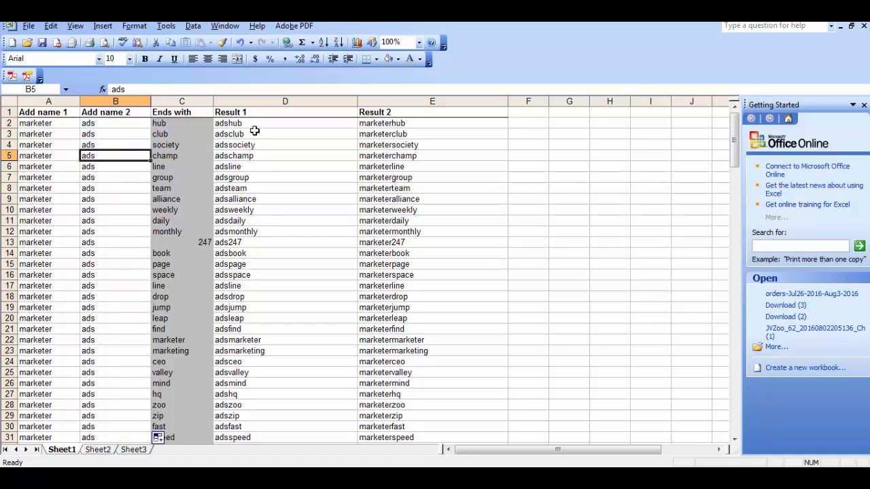
Paste the ads-based Result 1 and marketer-based Result 2 names into GoDaddy's Bulk Registration box
click(285, 123)
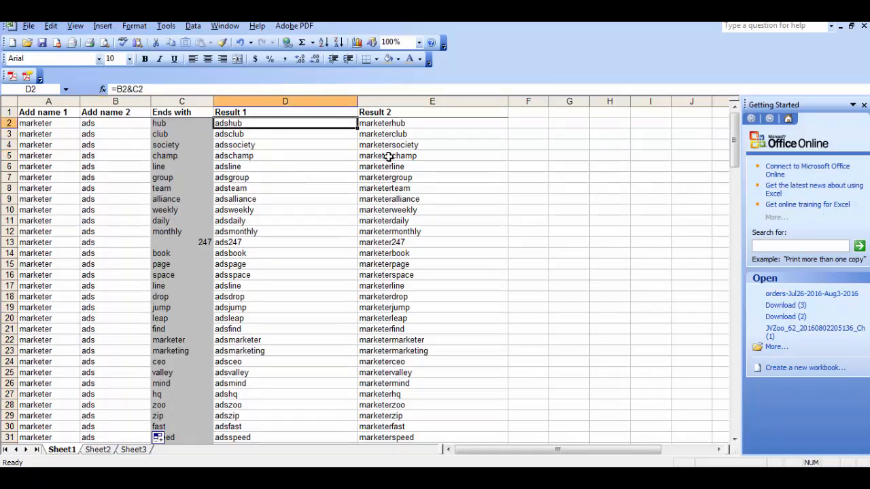
mouse_move(271, 288)
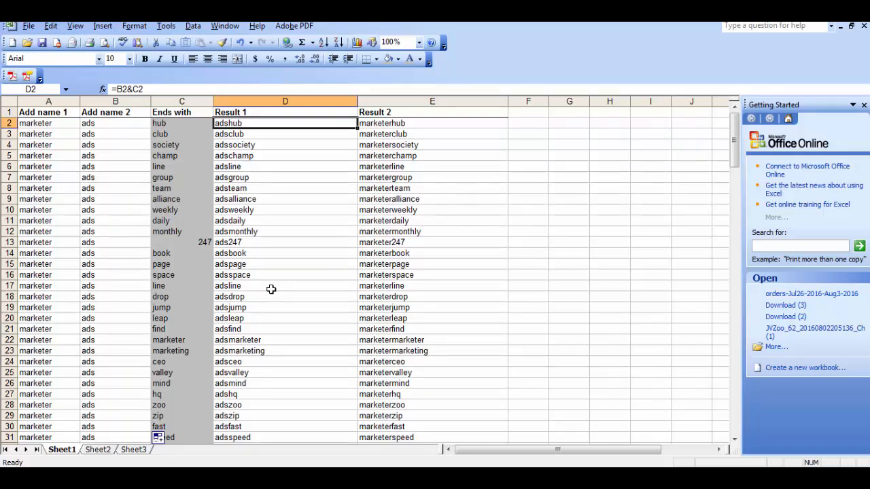
scroll(down, 3)
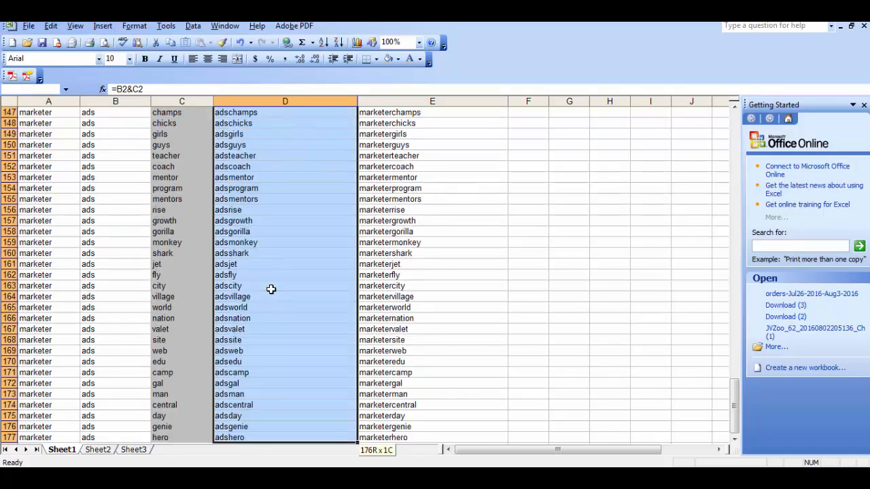
right_click(271, 289)
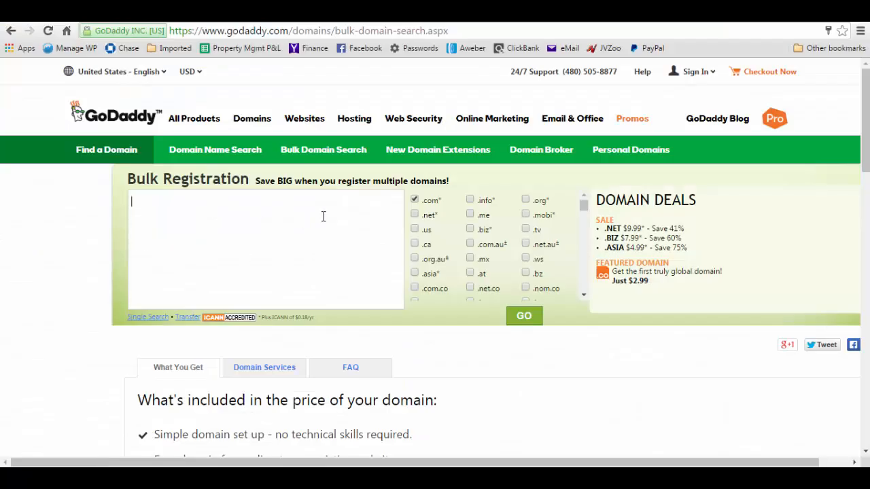
text(ads)
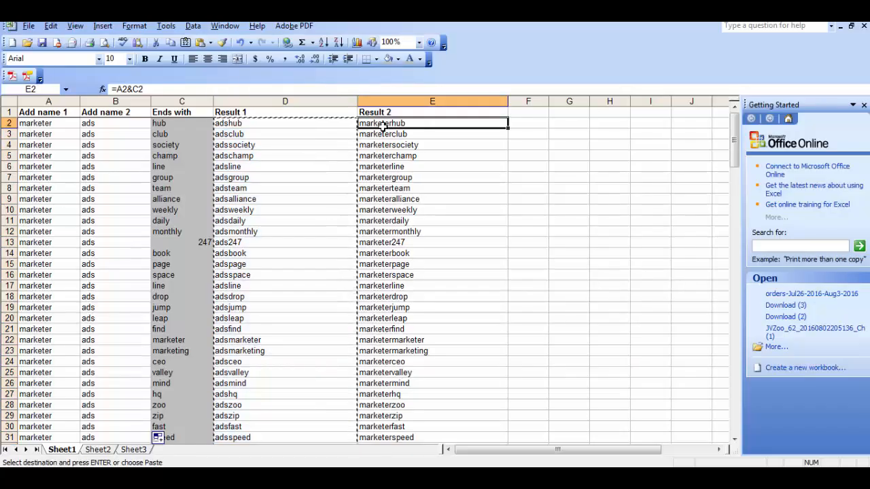
scroll(down, 3)
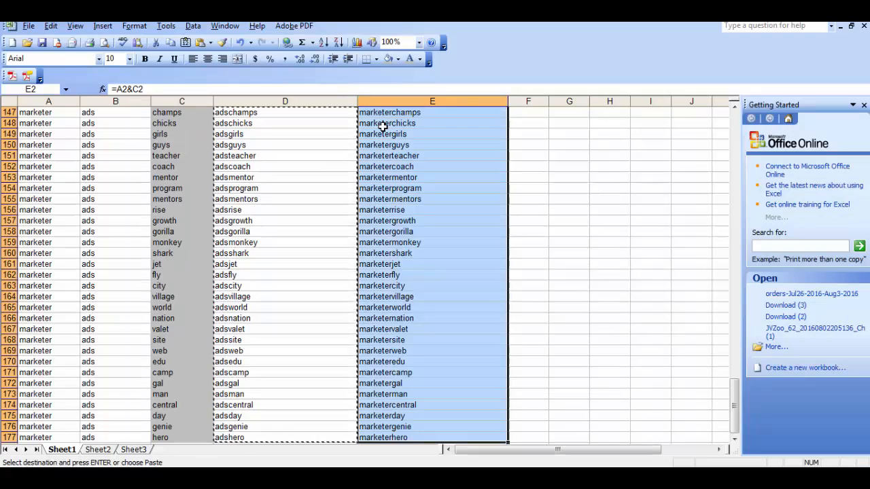
key(ctrl+Home)
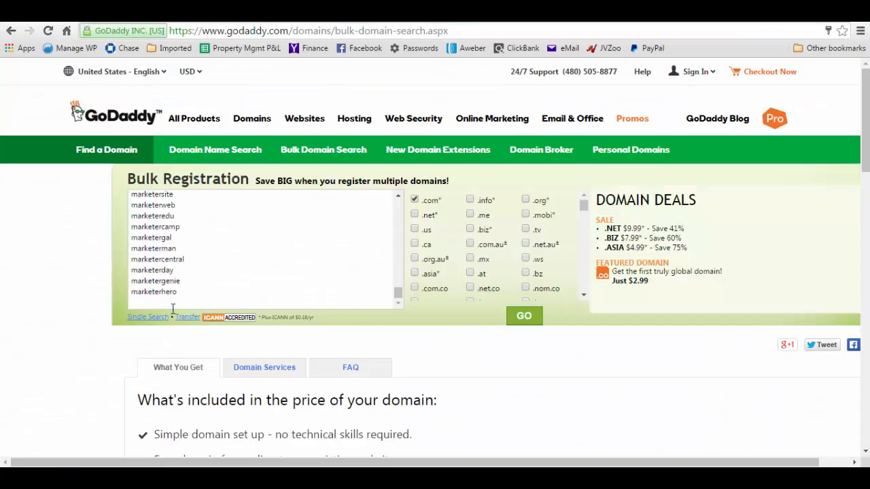
Submit the bulk search, listing 130 available domains such as adsmonthly.com and marketerchamp.com
click(524, 316)
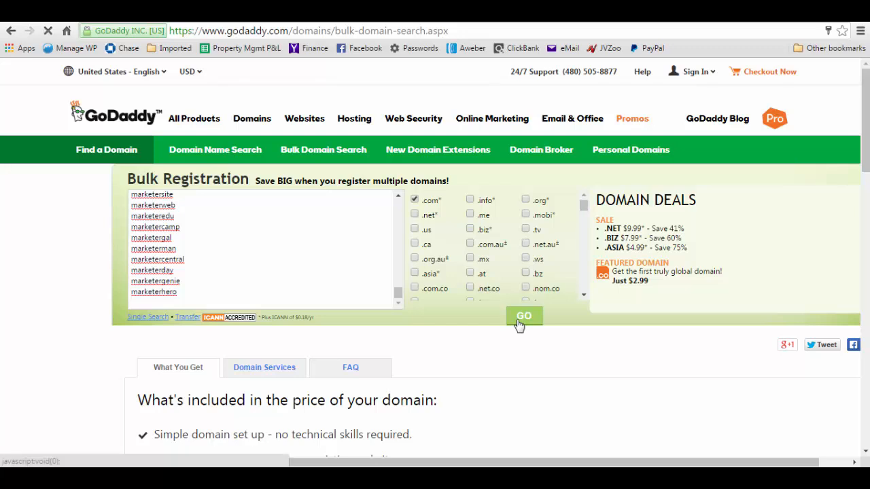
click(524, 316)
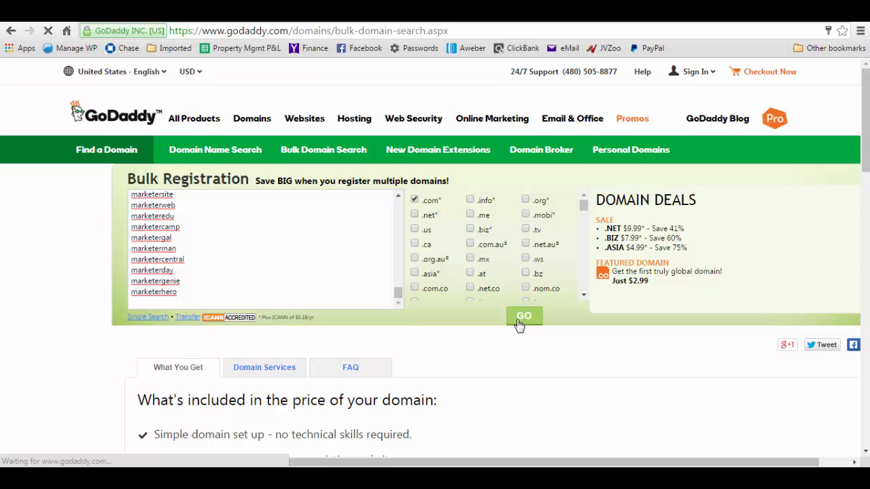
click(524, 316)
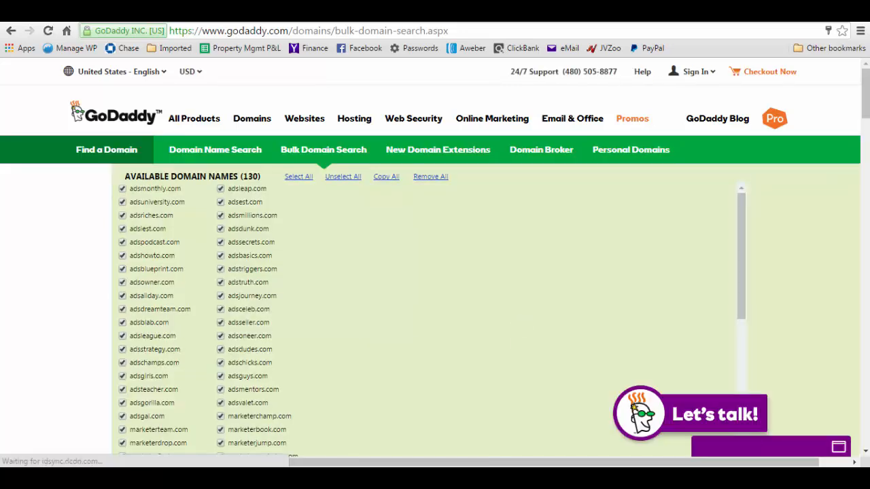
Scroll through GoDaddy's list of 130 available domain names
scroll(down, 3)
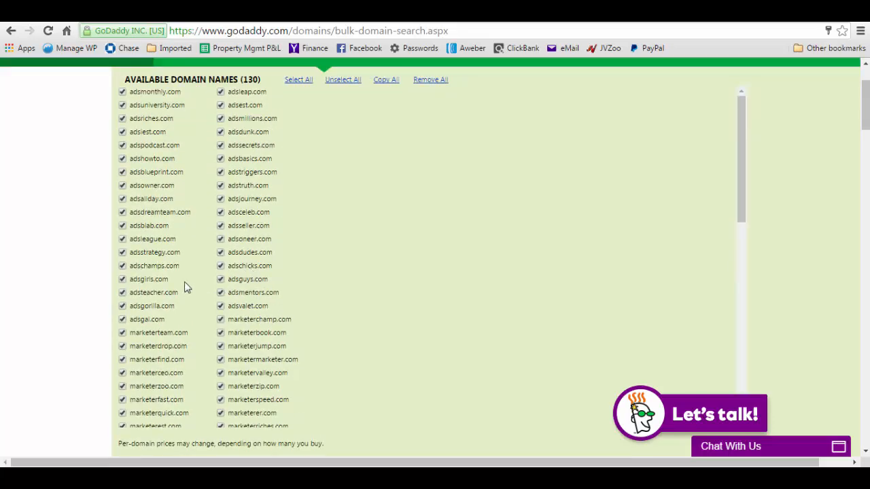
mouse_move(197, 259)
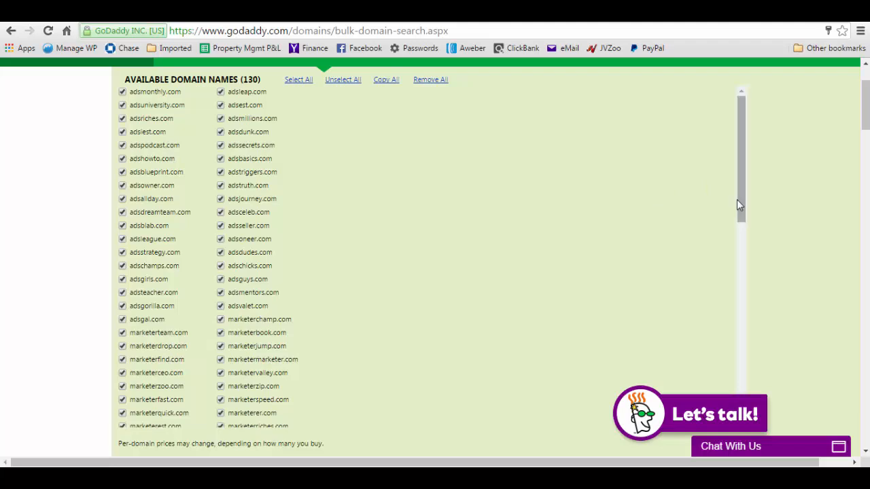
scroll(down, 3)
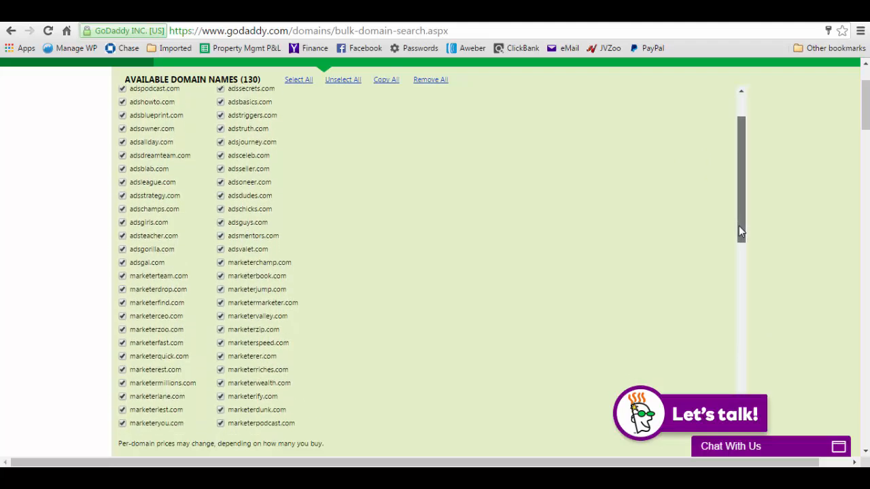
scroll(down, 3)
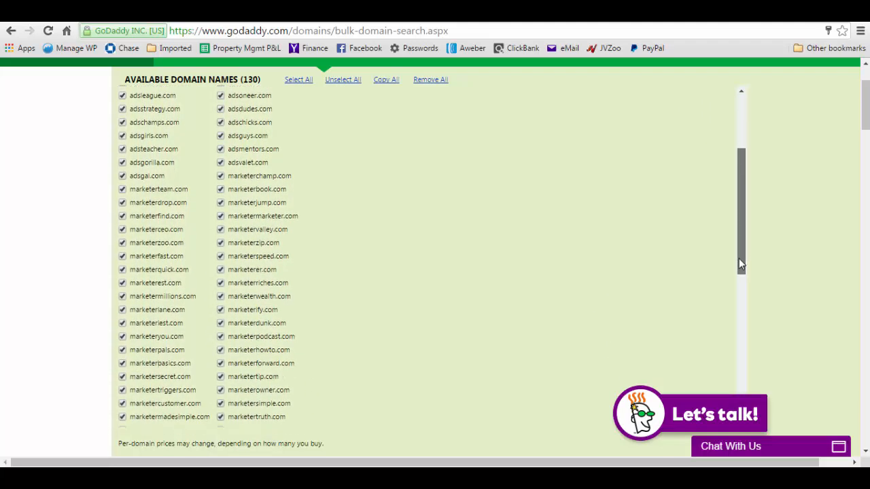
scroll(down, 3)
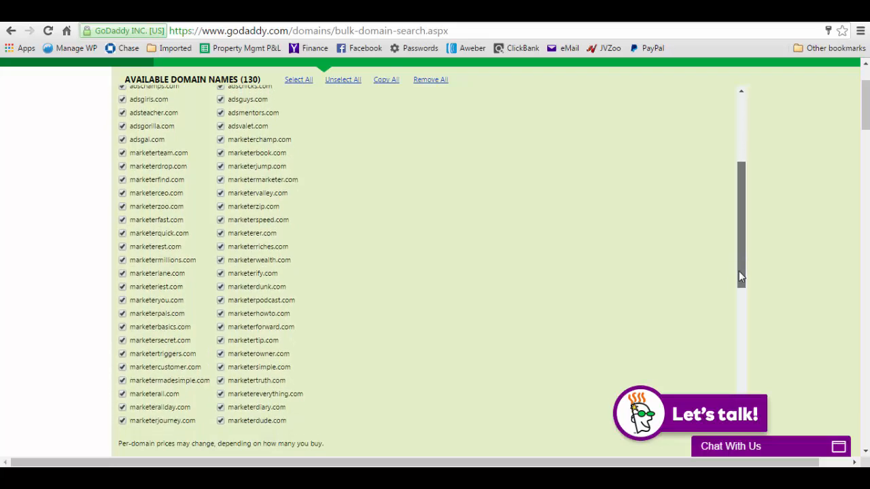
scroll(down, 3)
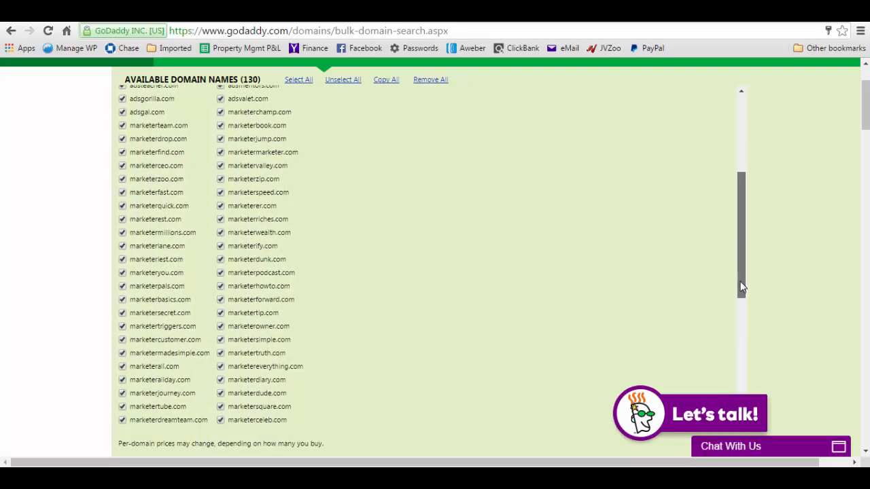
scroll(down, 3)
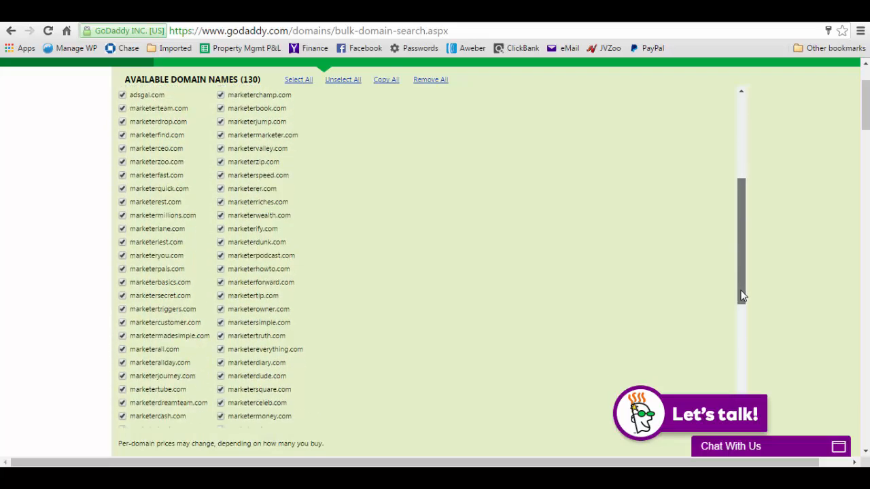
scroll(down, 3)
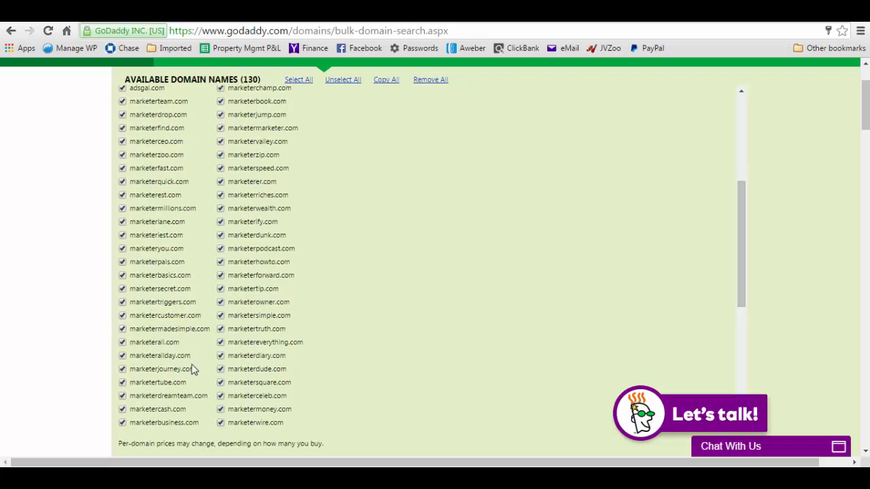
mouse_move(783, 222)
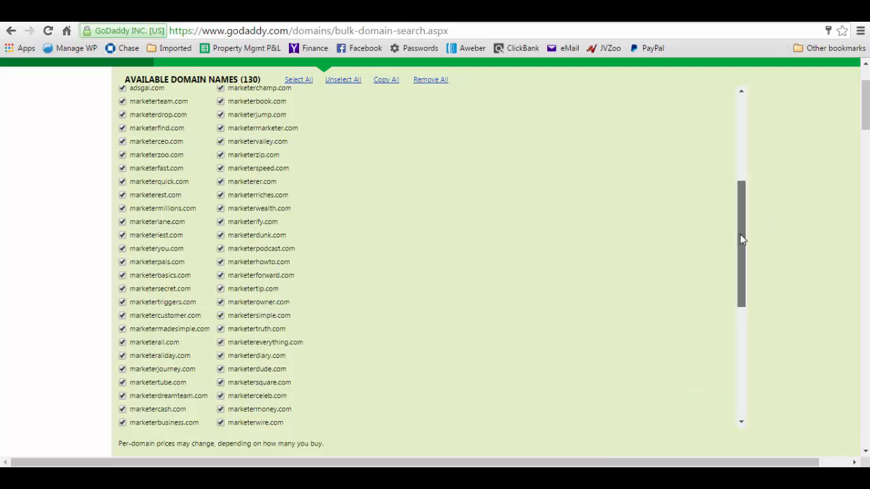
scroll(down, 3)
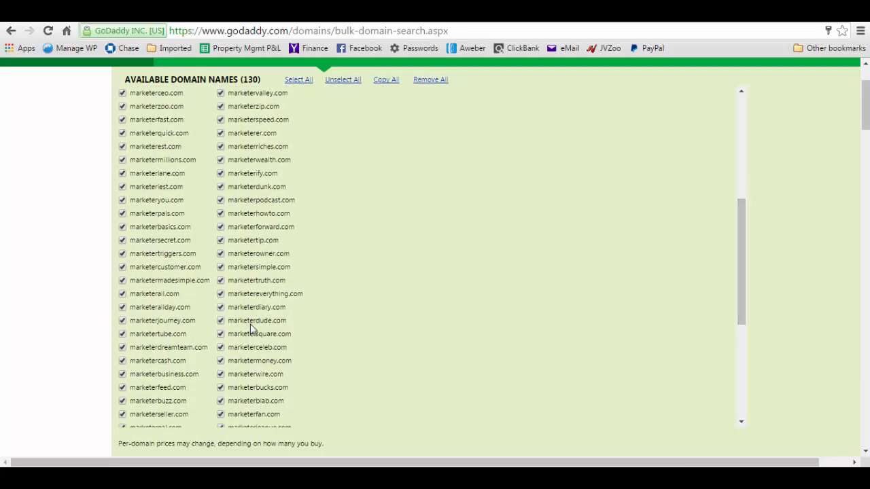
mouse_move(224, 309)
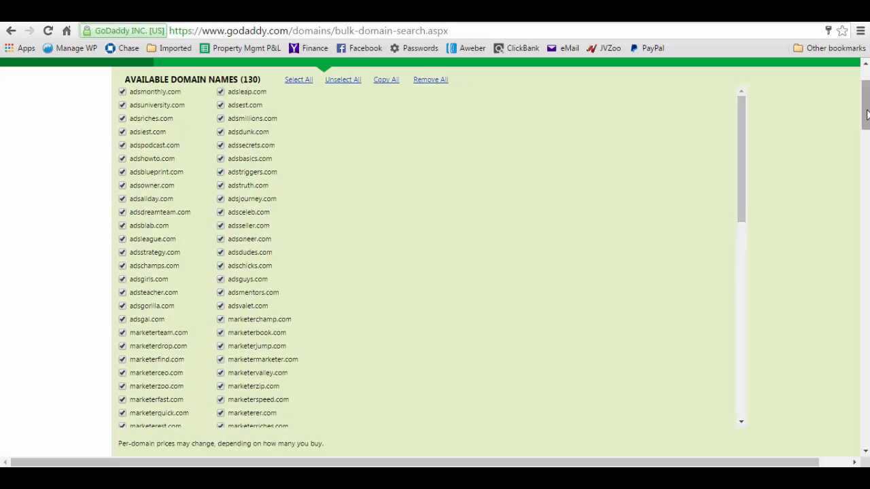
scroll(up, 3)
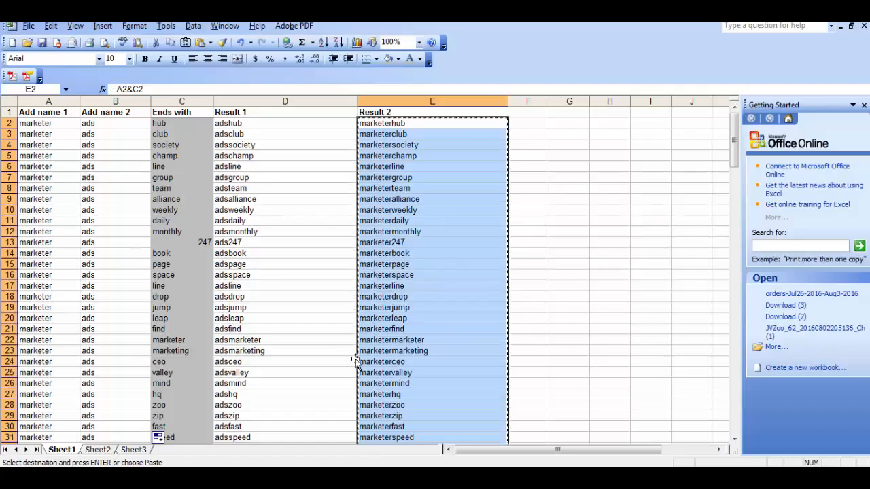
Replace the Add name 2 keyword with 'writer' and start typing a new first name
click(47, 123)
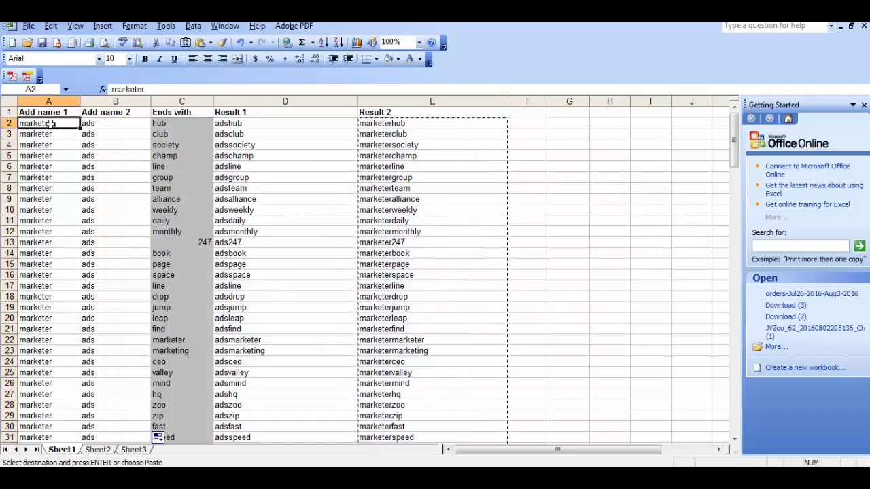
text(wealth)
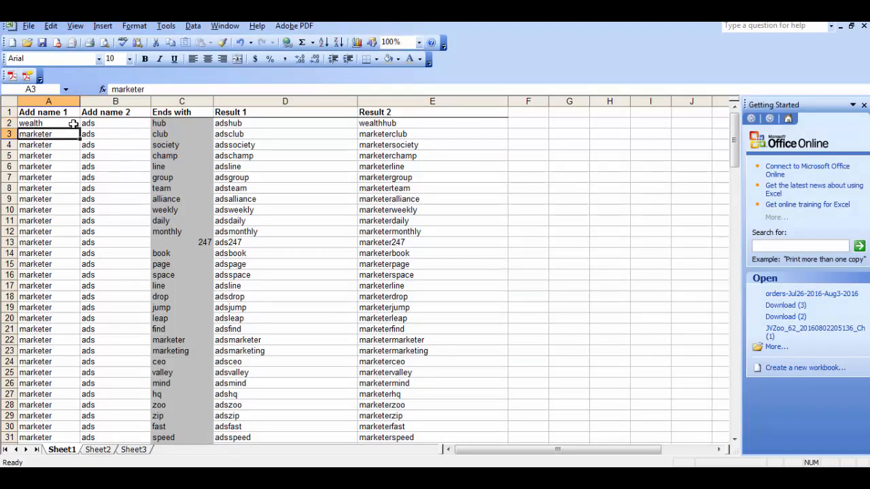
click(115, 123)
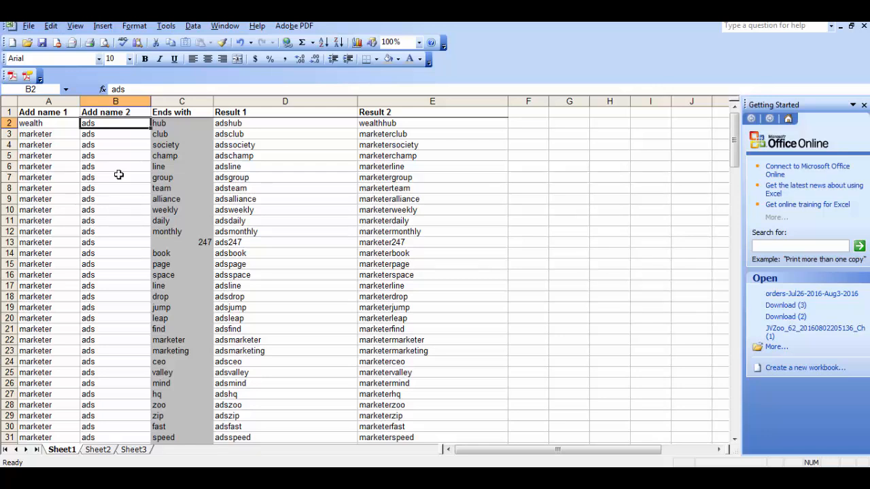
text(writer)
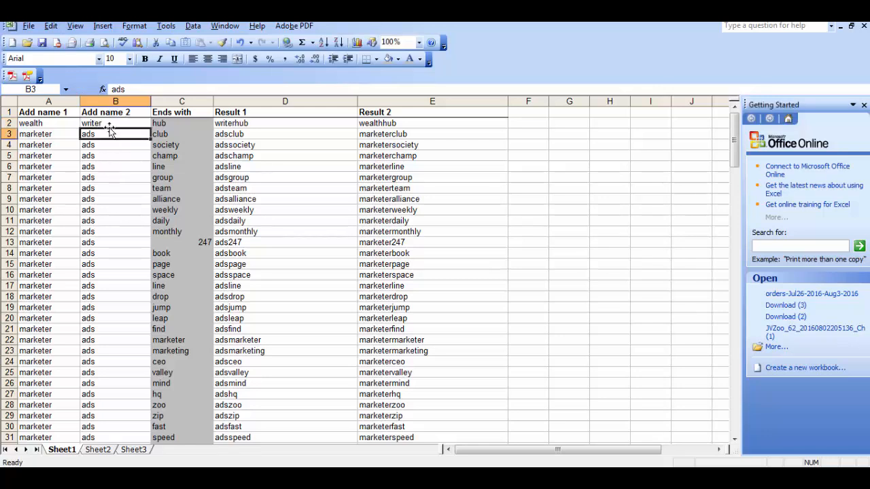
click(115, 123)
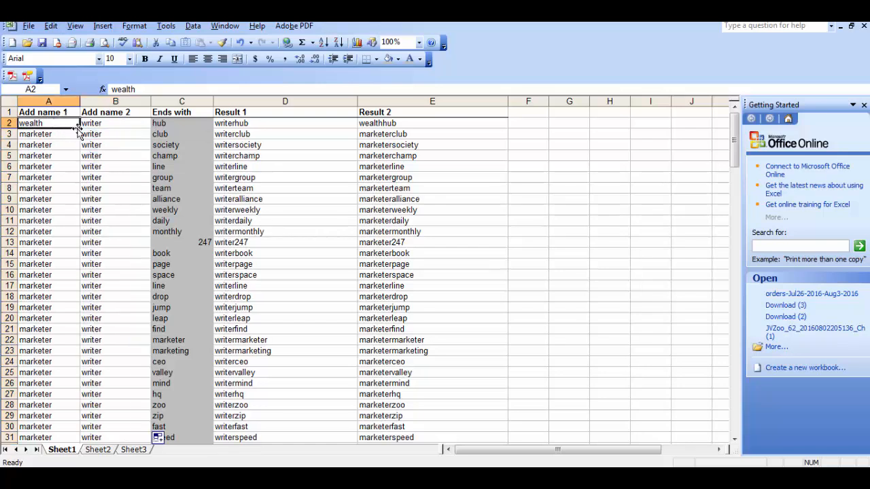
text(re)
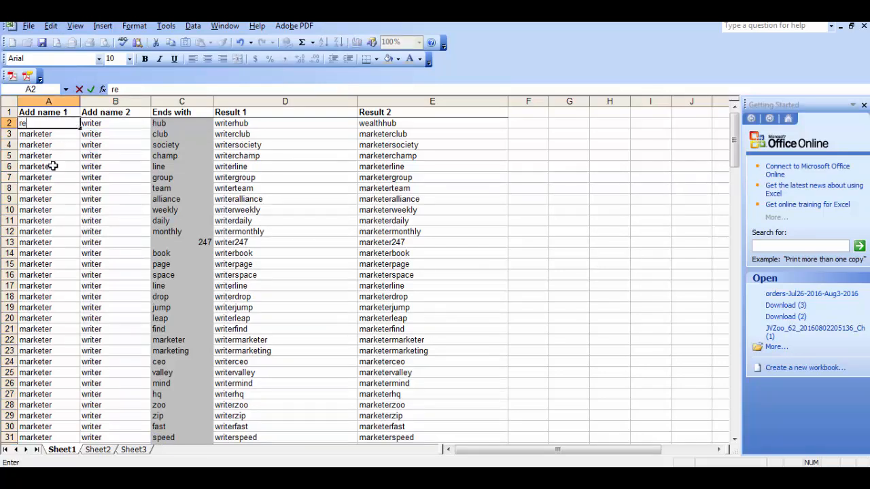